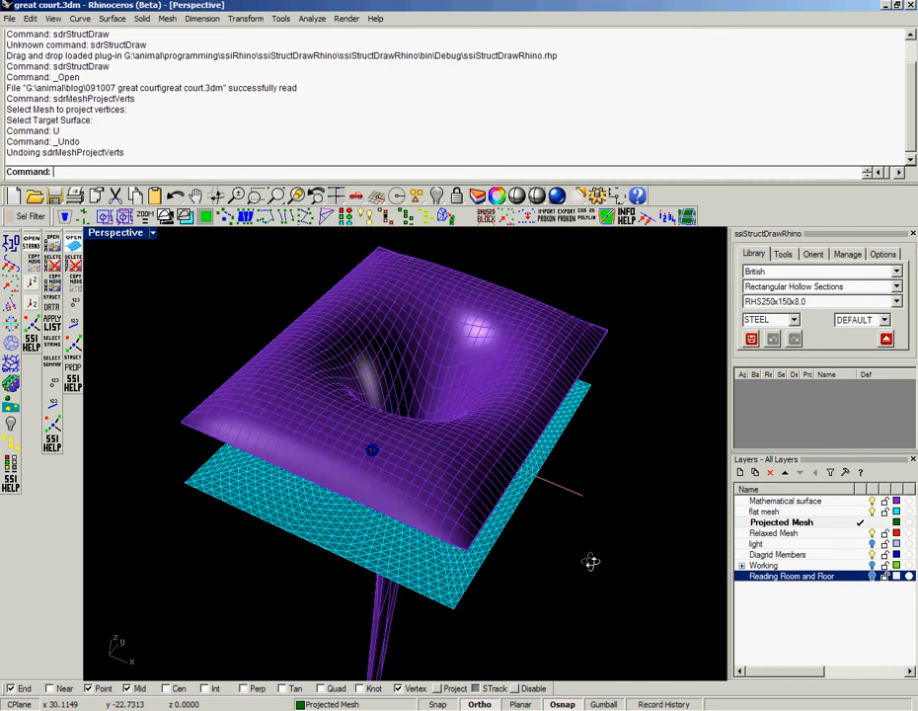
# - Select the flat grid mesh for sdrlMeshProjectVerts and view it over the funnel surface
pyautogui.moveTo(591, 563); pyautogui.dragTo(564, 416)
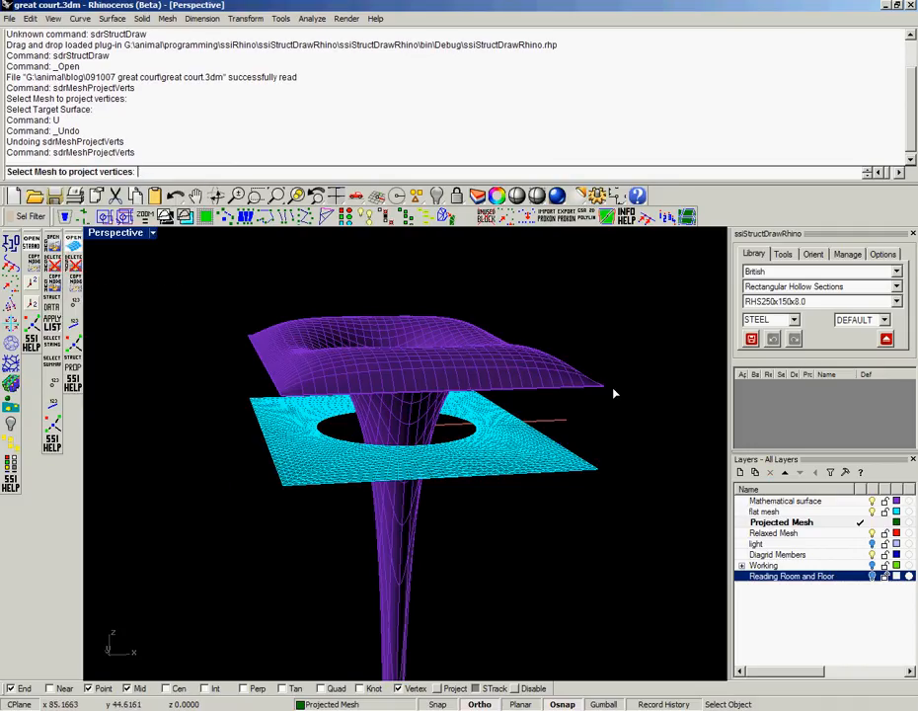
pyautogui.click(424, 359)
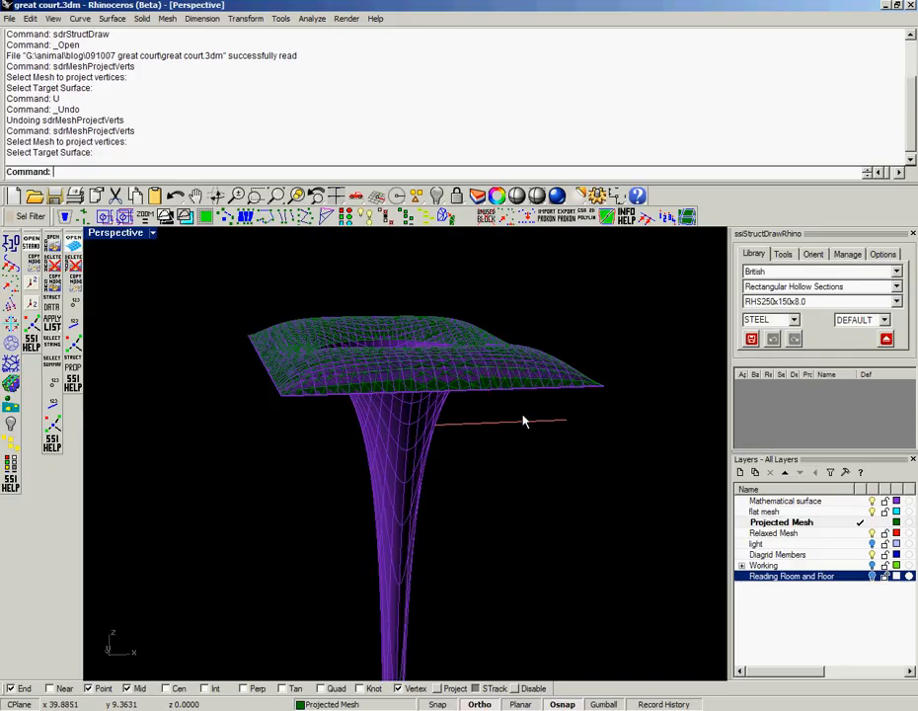
pyautogui.moveTo(524, 419); pyautogui.dragTo(439, 464)
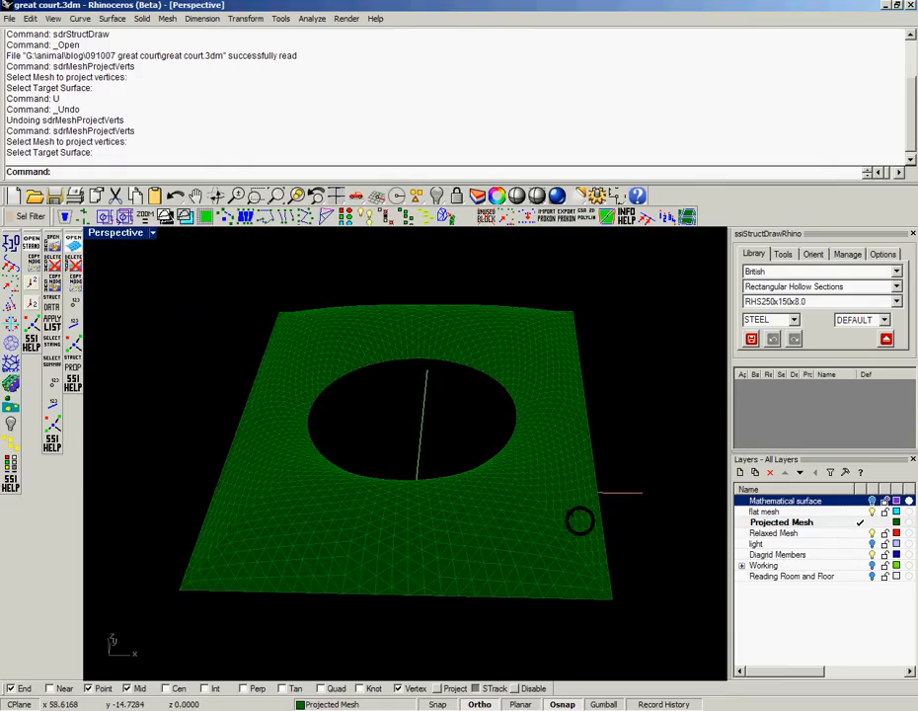
# - Make Relaxed Mesh the current layer and start sdrlMeshRepelVerts on the draped mesh
pyautogui.click(778, 533)
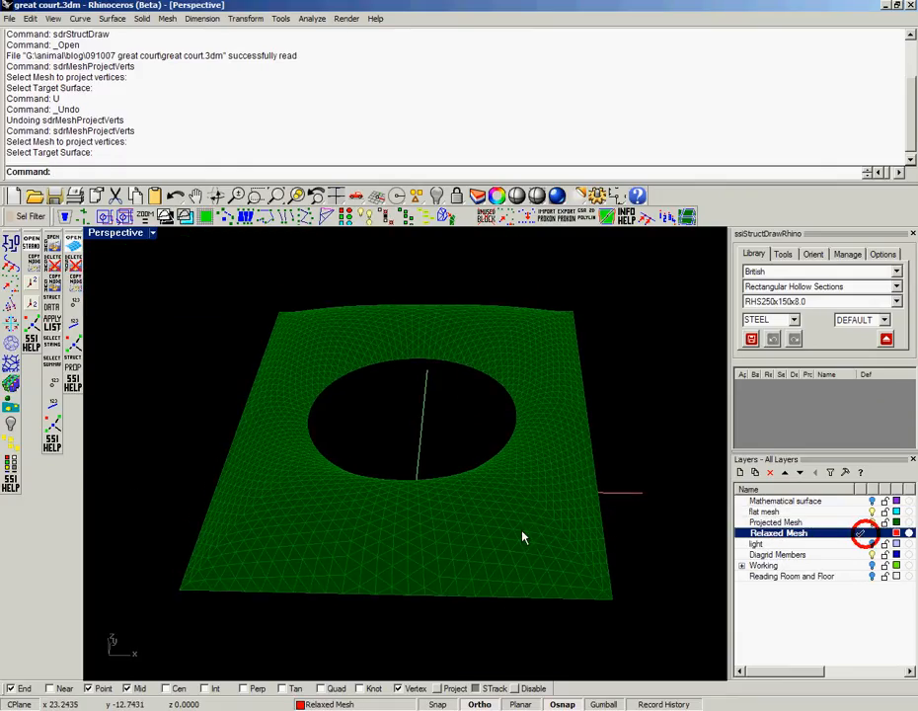
pyautogui.click(873, 501)
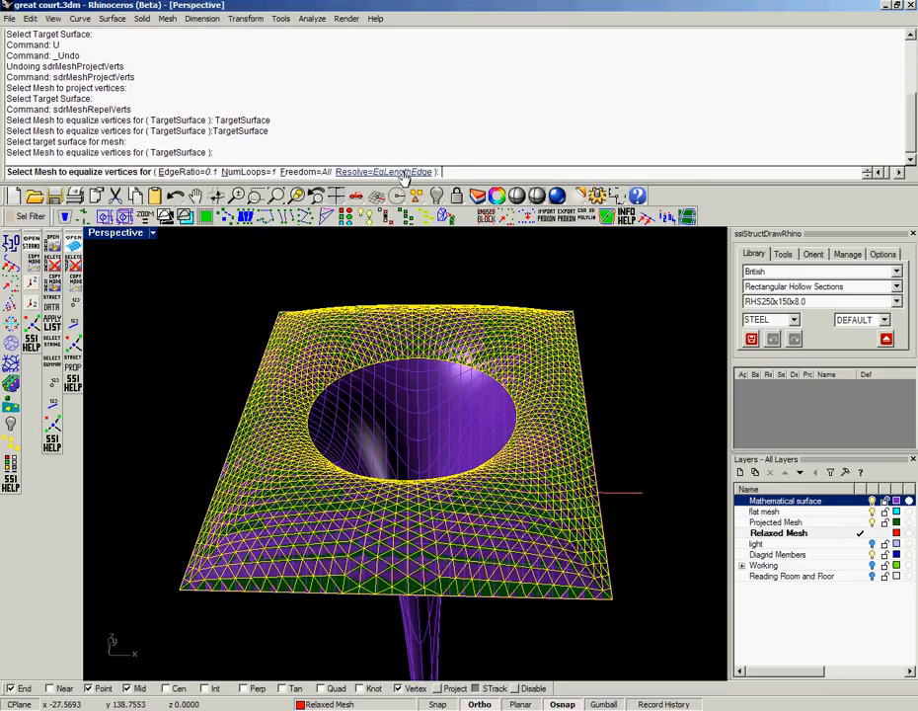
# - Run sdrlMeshRepelVerts passes on the triangulated mesh with NumLoops=4 and EqLengthEdge resolver
pyautogui.click(383, 170)
pyautogui.write('4')
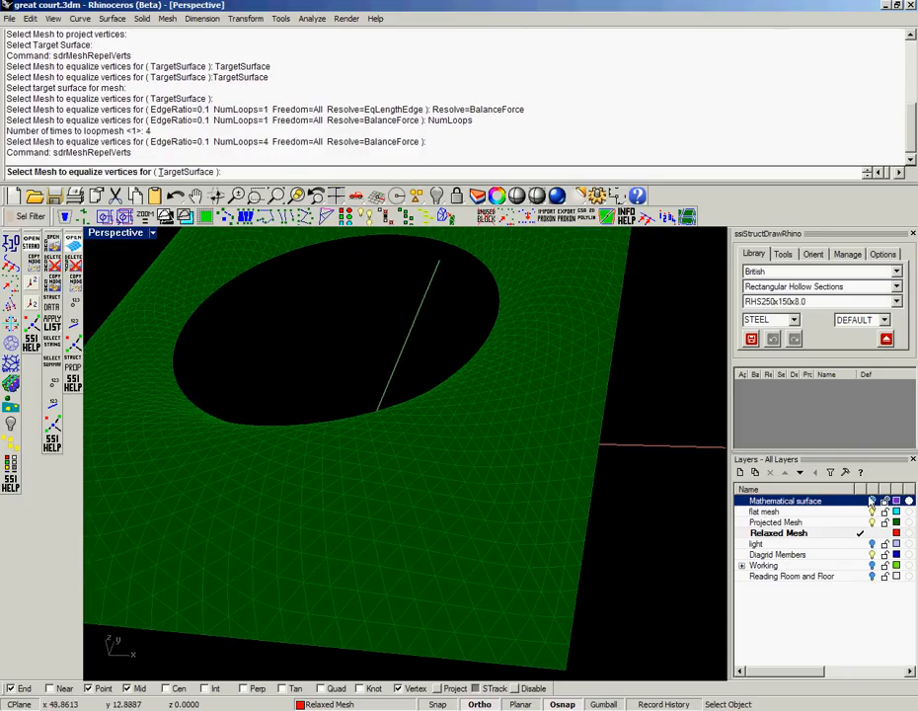
pyautogui.click(870, 502)
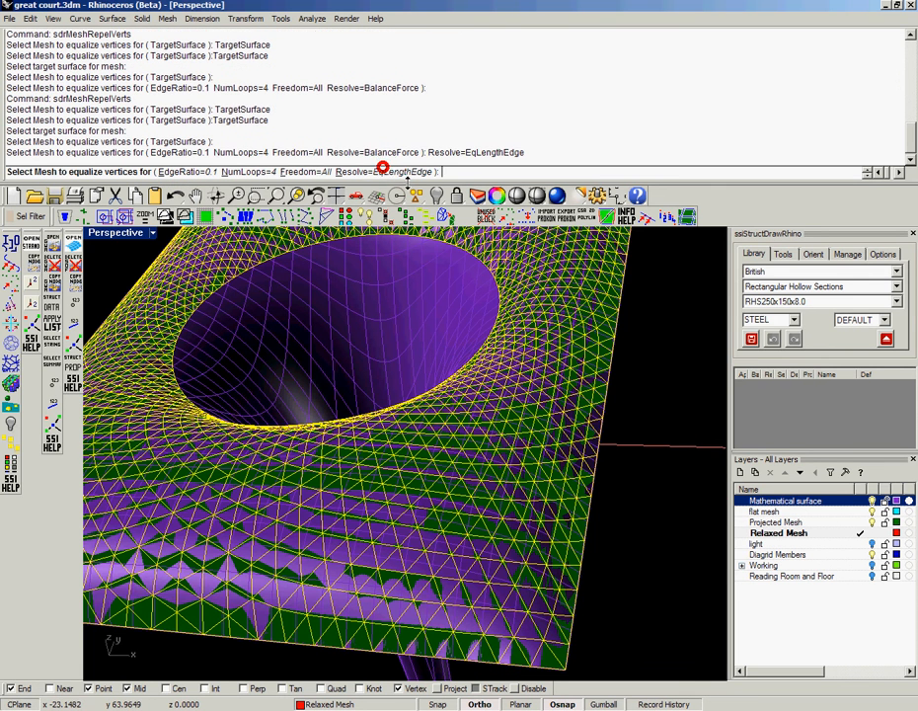
pyautogui.moveTo(555, 462)
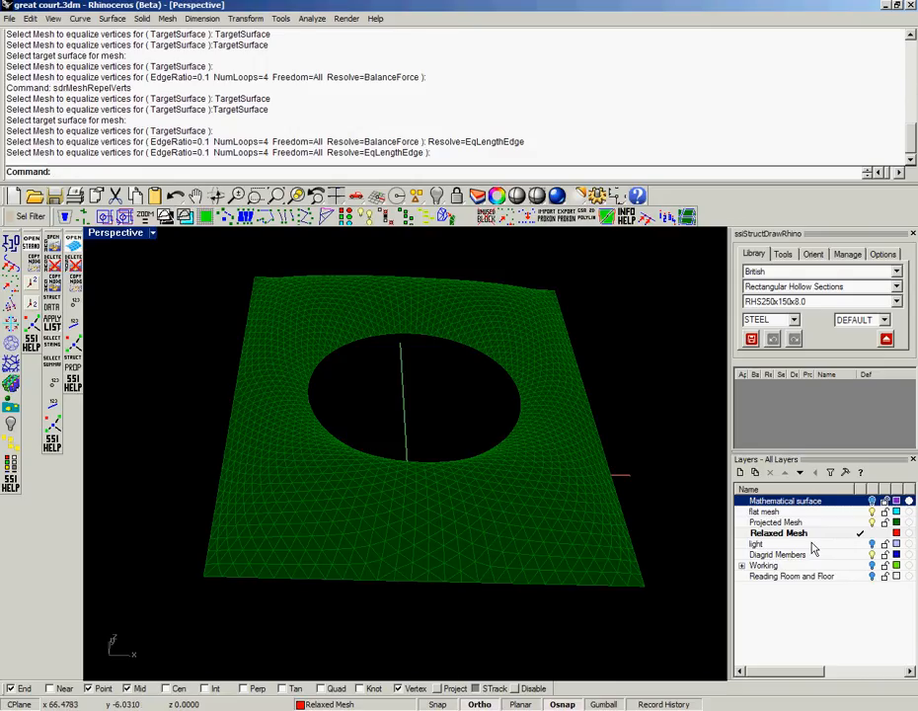
# - Make Diagrid Members current with the RHS steel Section 1 assigned to it
pyautogui.click(782, 553)
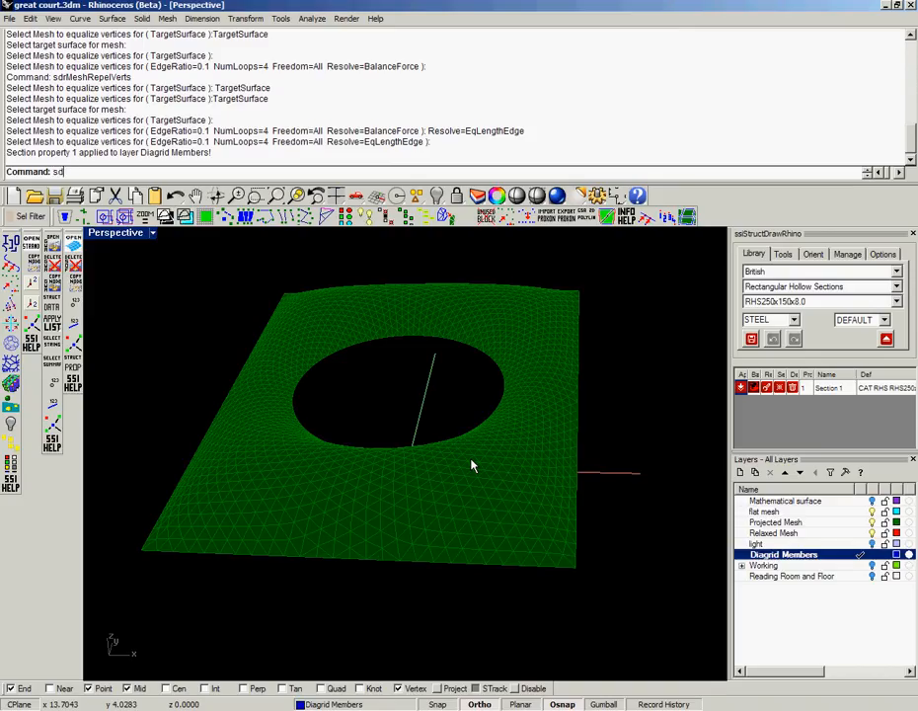
# - Start sdrlMeshDupEdges from the sdrl autocomplete and pick the relaxed mesh
pyautogui.write('sdrlMeshProjectVerts')
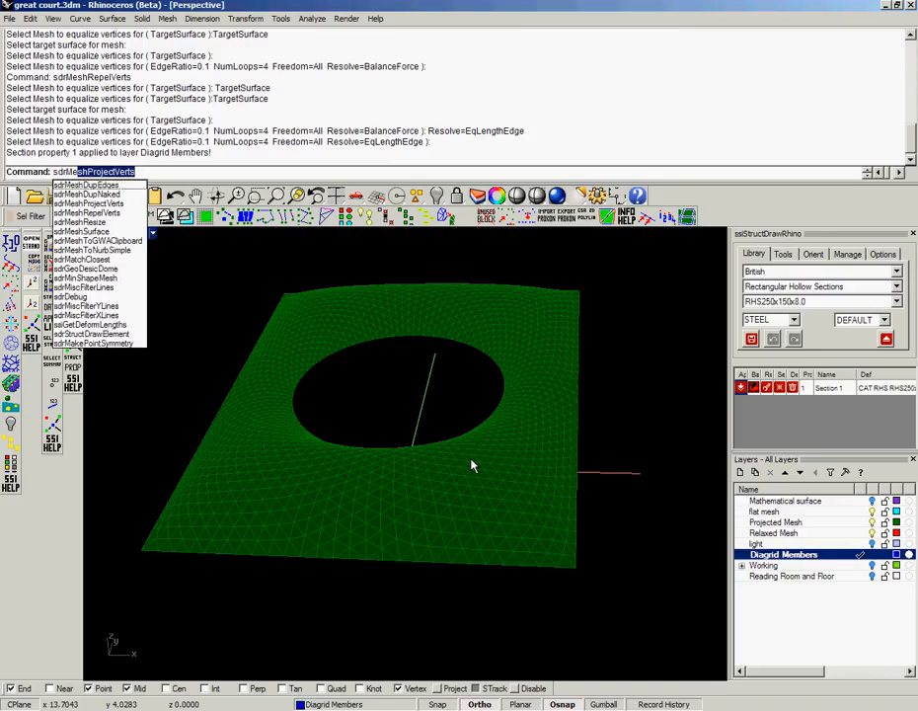
pyautogui.moveTo(95, 196)
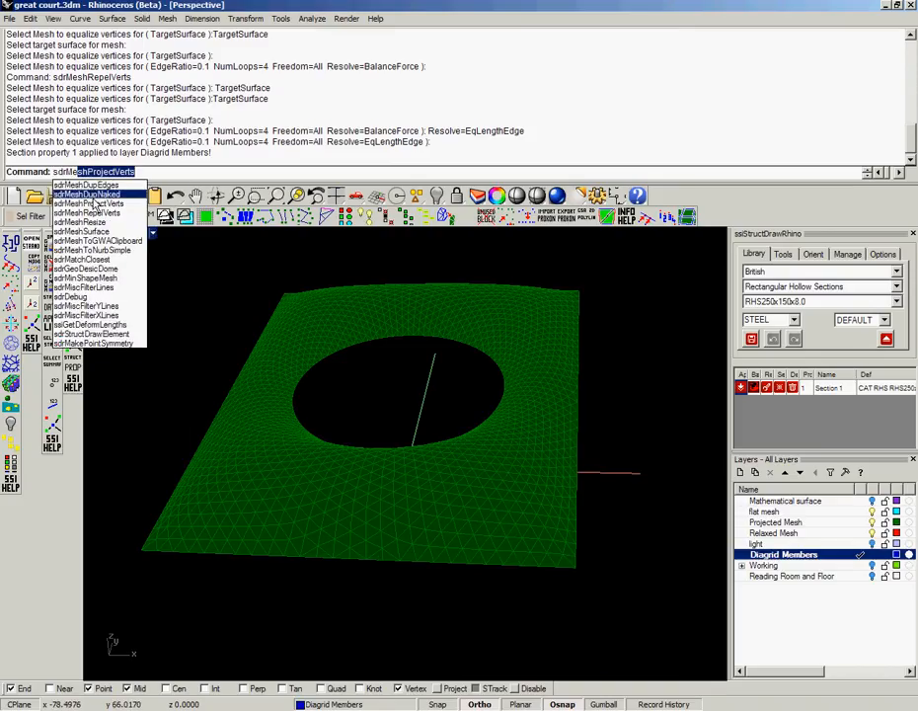
pyautogui.click(89, 193)
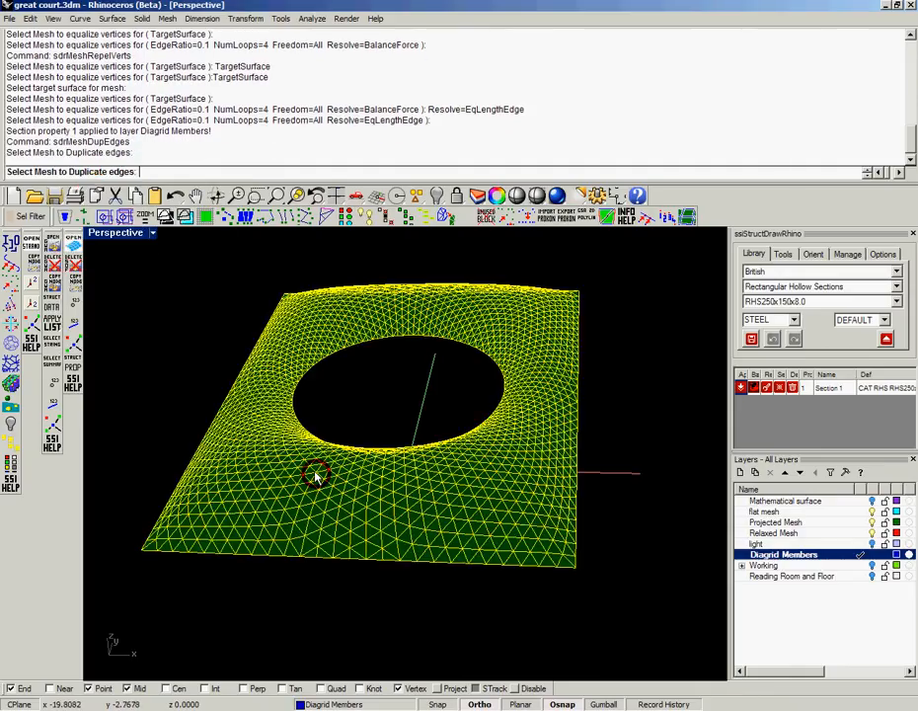
pyautogui.click(316, 472)
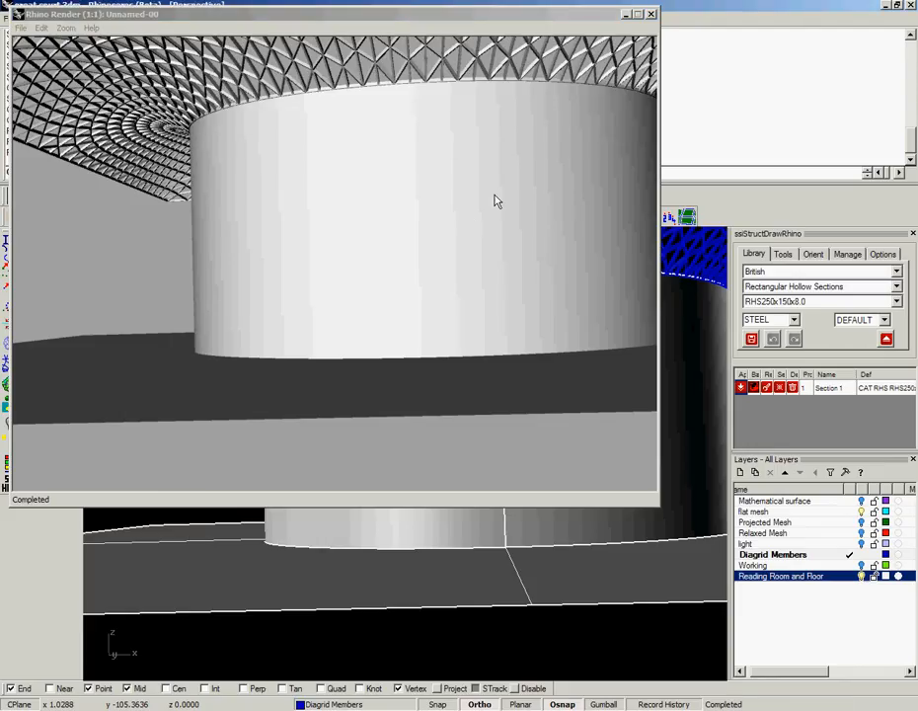
# - Close the Rhino Render window to return to the Perspective viewport
pyautogui.click(652, 12)
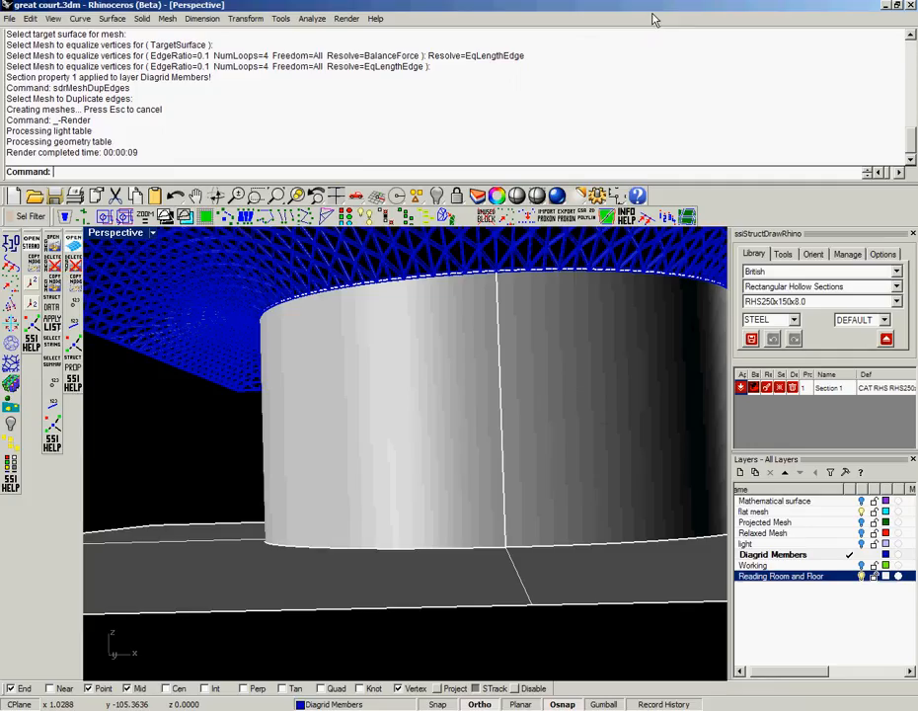